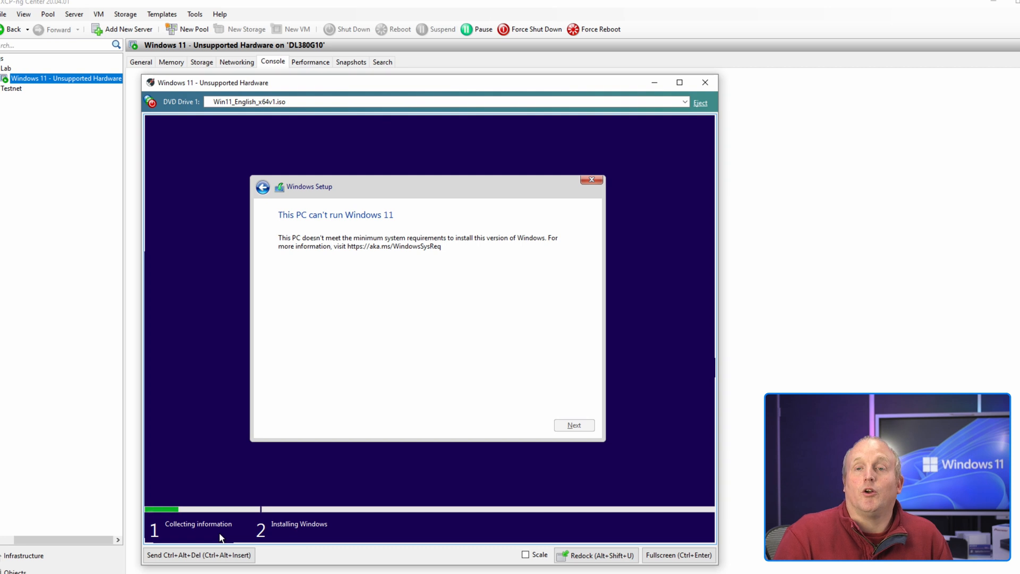
Step: Launch Registry Editor from a Shift+F10 command prompt over Windows Setup via regedit
{"action": "key", "text": "Shift+F10"}
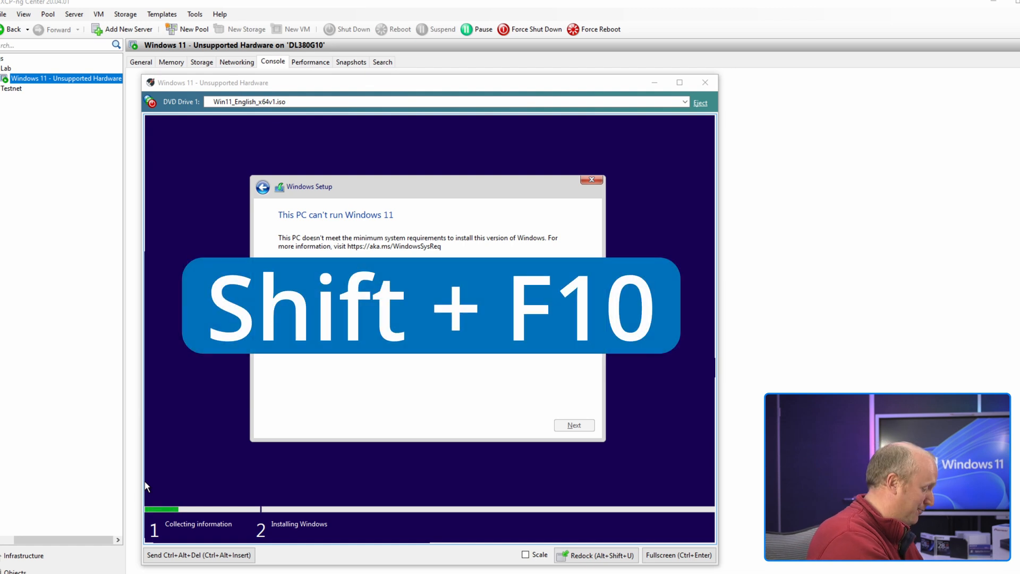
{"action": "key", "text": "shift+f10"}
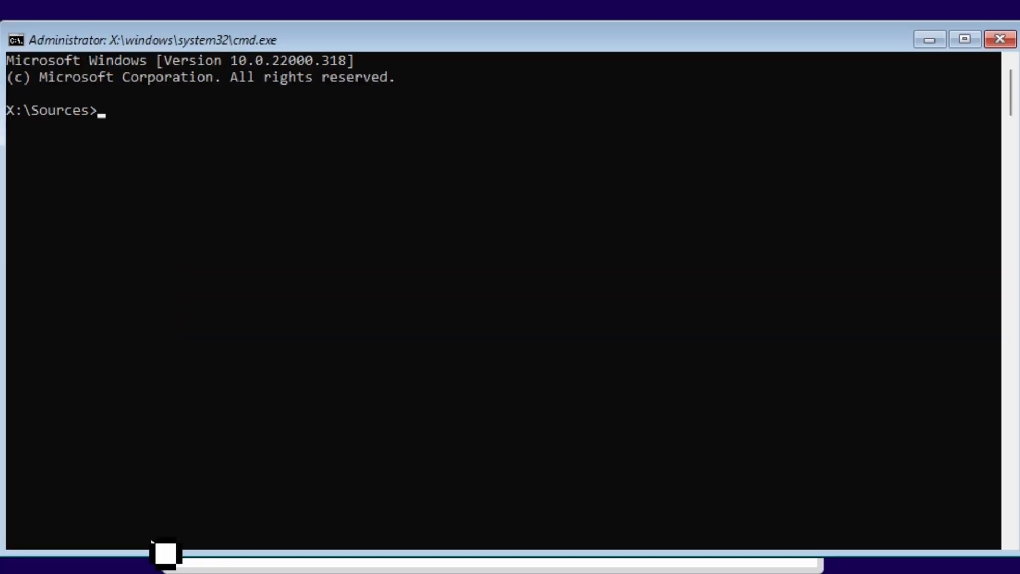
{"action": "type", "text": "rege"}
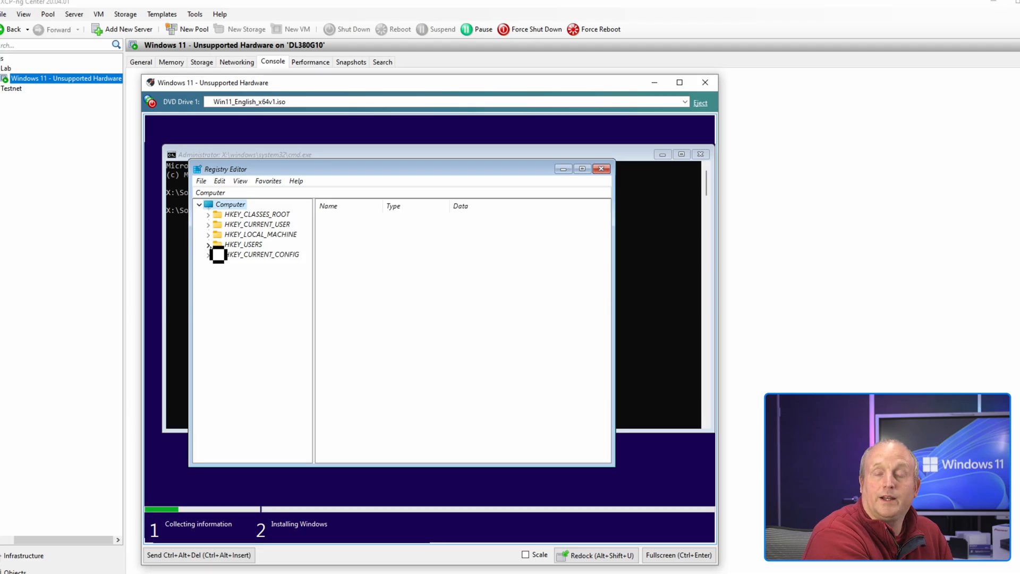
Step: Expand HKEY_LOCAL_MACHINE and its SYSTEM key to reach Setup
{"action": "left_click", "coordinate": [208, 233]}
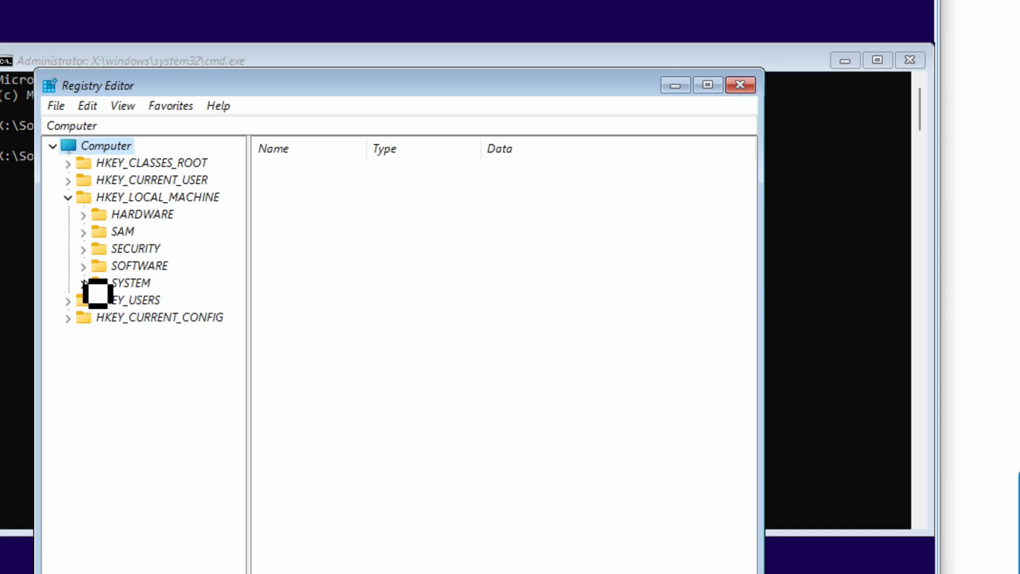
{"action": "left_click", "coordinate": [83, 282]}
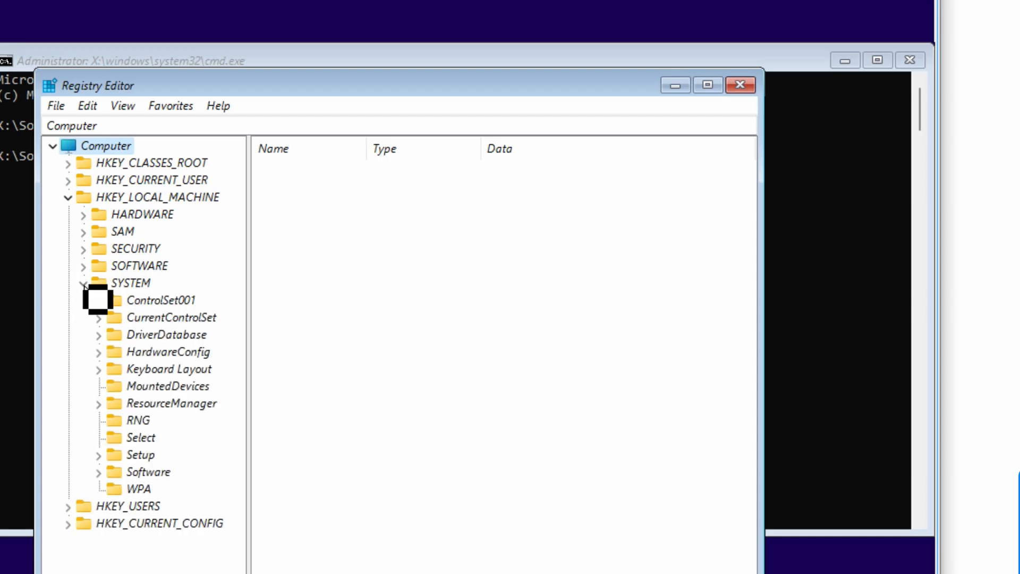
{"action": "mouse_move", "coordinate": [117, 472]}
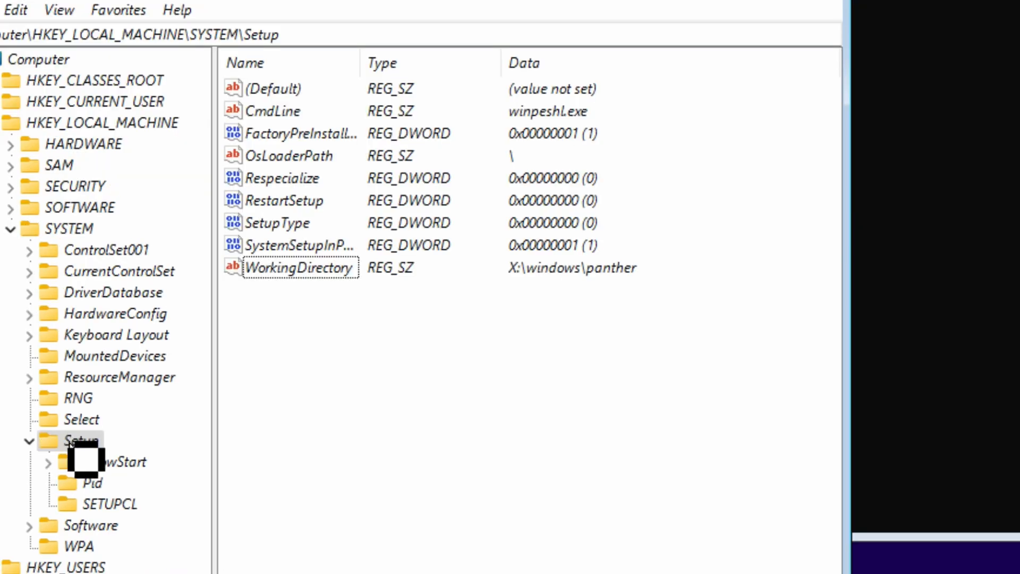
Step: Create a new subkey named LabConfig under SYSTEM\Setup
{"action": "right_click", "coordinate": [80, 440]}
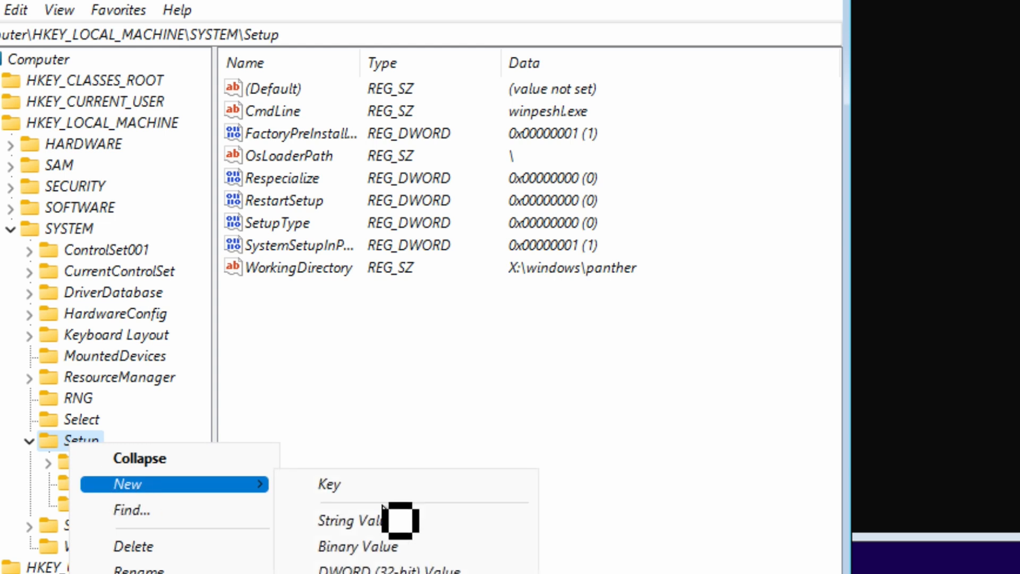
{"action": "left_click", "coordinate": [329, 485]}
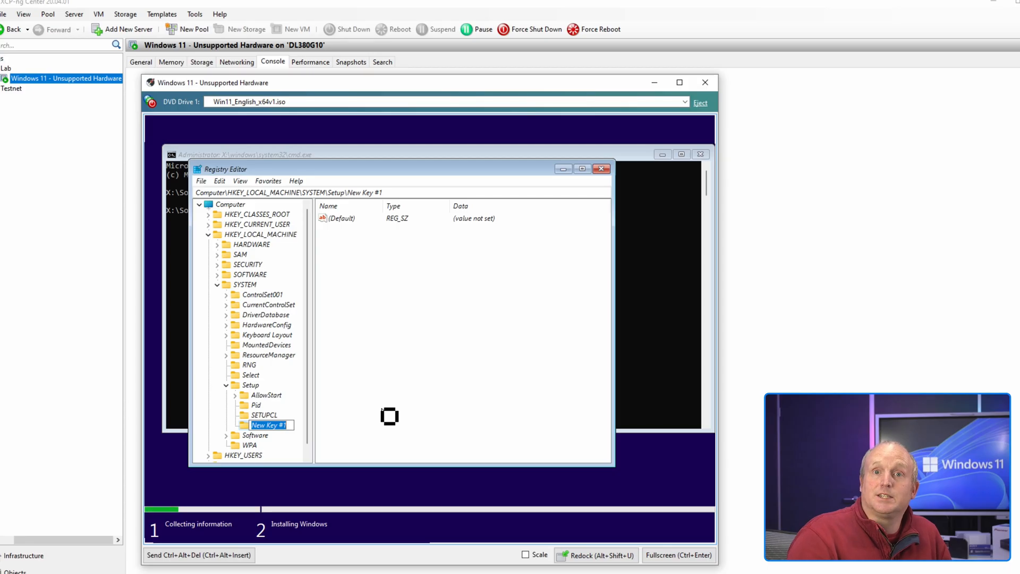
{"action": "type", "text": "Lo"}
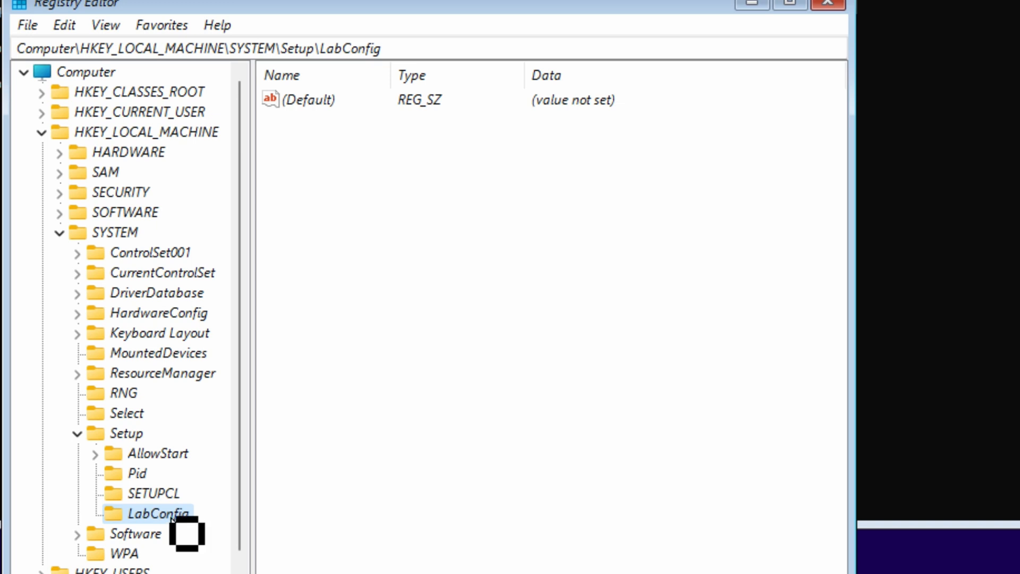
Step: Add a BypassTPMCheck DWORD (32-bit) value under LabConfig with data 1
{"action": "right_click", "coordinate": [155, 513]}
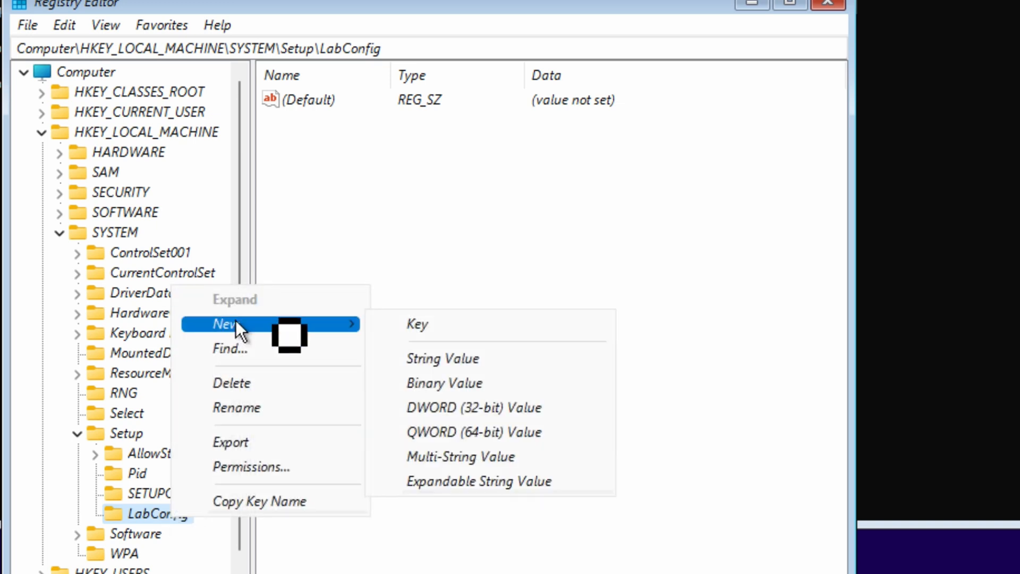
{"action": "left_click", "coordinate": [474, 407]}
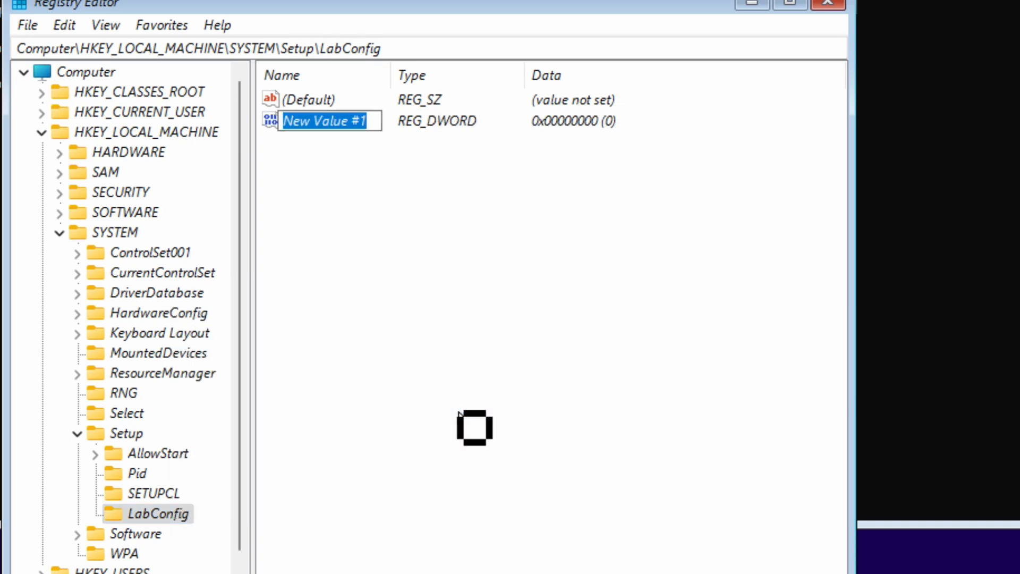
{"action": "type", "text": "Bypas"}
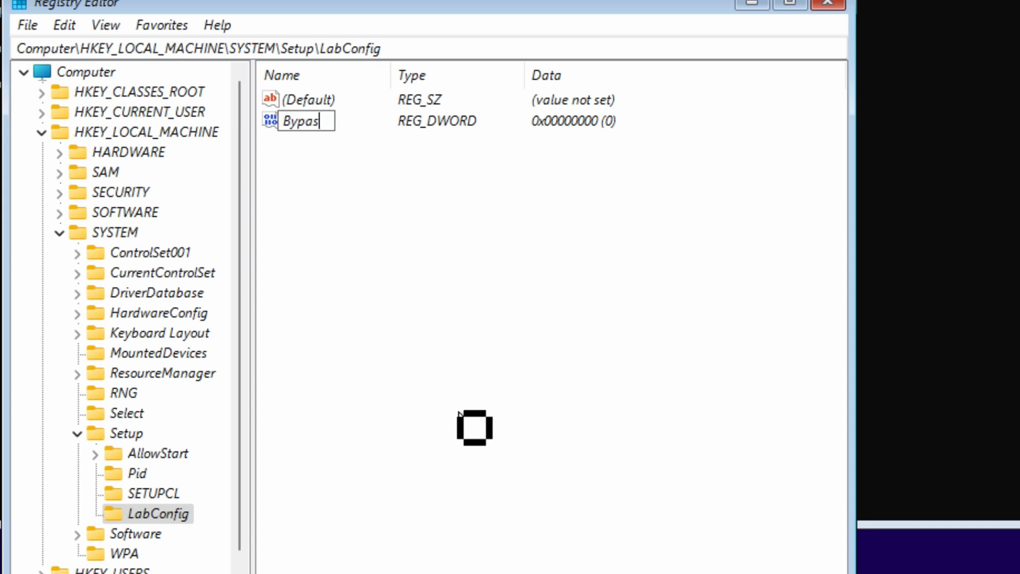
{"action": "type", "text": "sTPMCheck"}
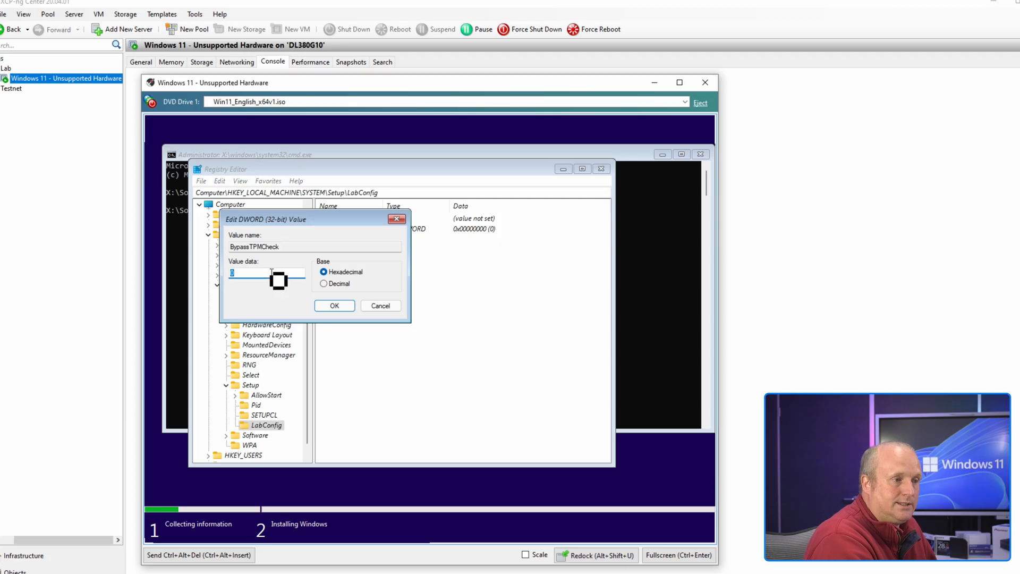
{"action": "type", "text": "1"}
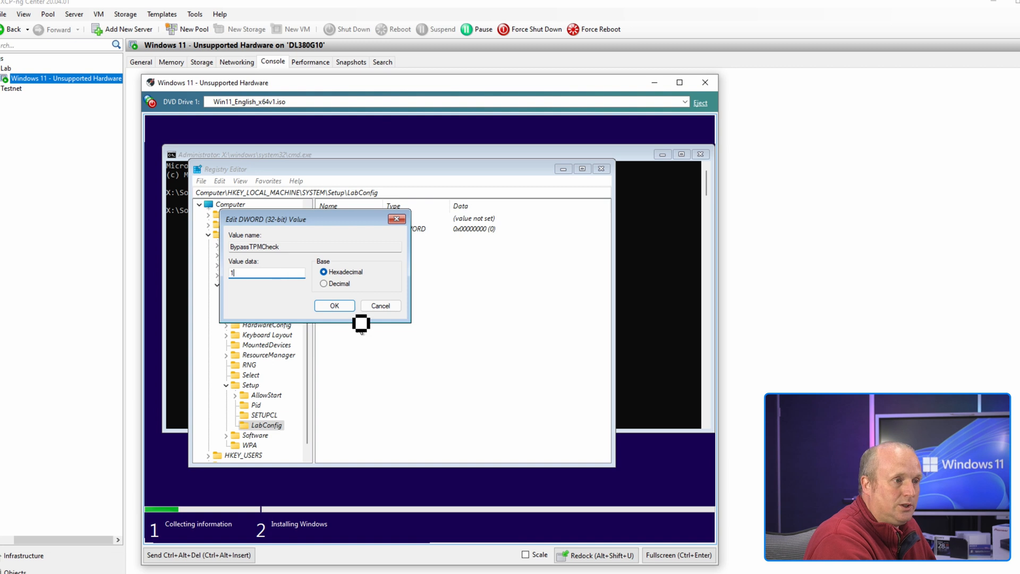
{"action": "left_click", "coordinate": [334, 306]}
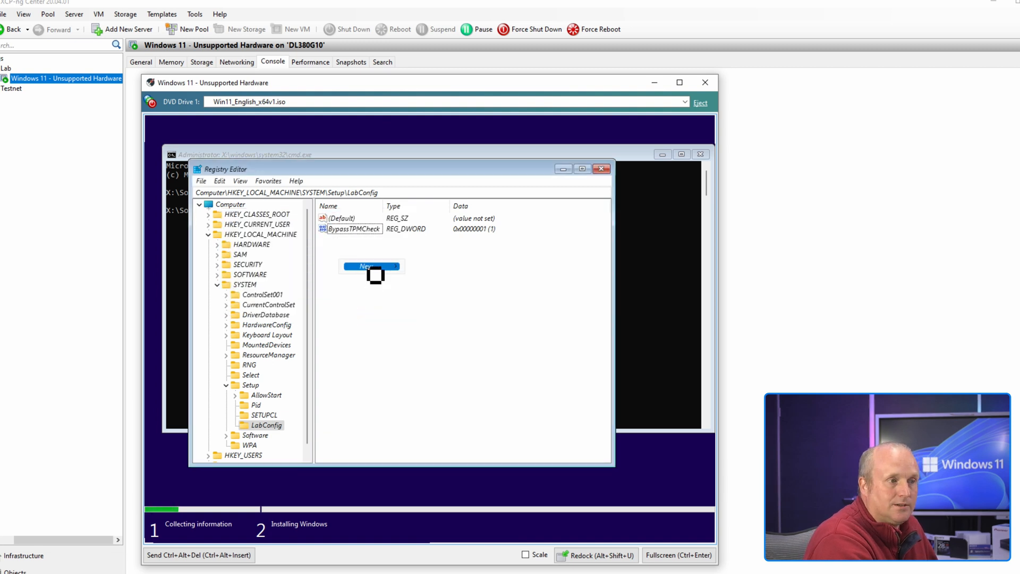
Step: Add a BypassRAMCheck DWORD value under LabConfig and set its data to 1
{"action": "left_click", "coordinate": [369, 265]}
{"action": "type", "text": "By"}
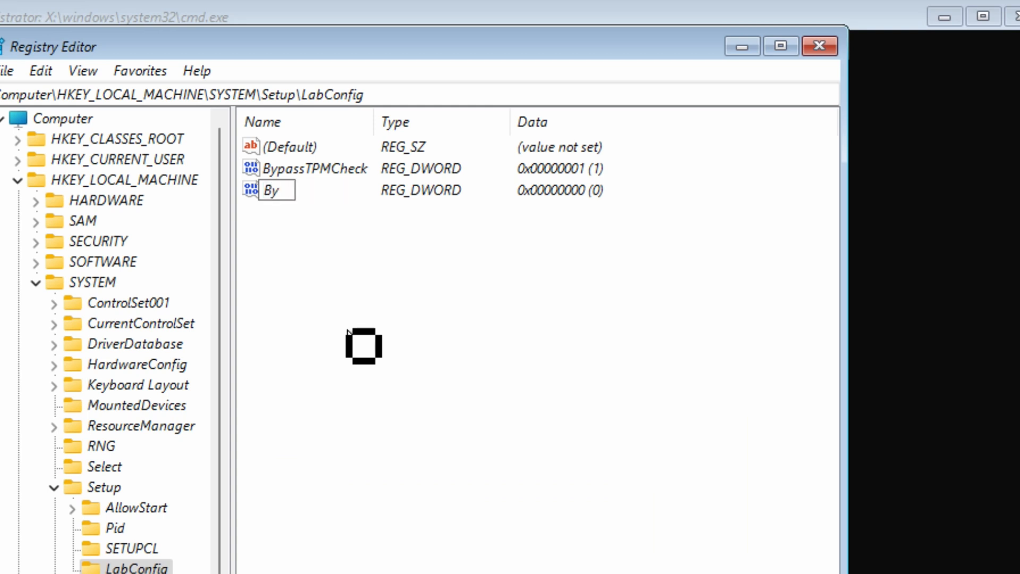
{"action": "type", "text": "passRAM"}
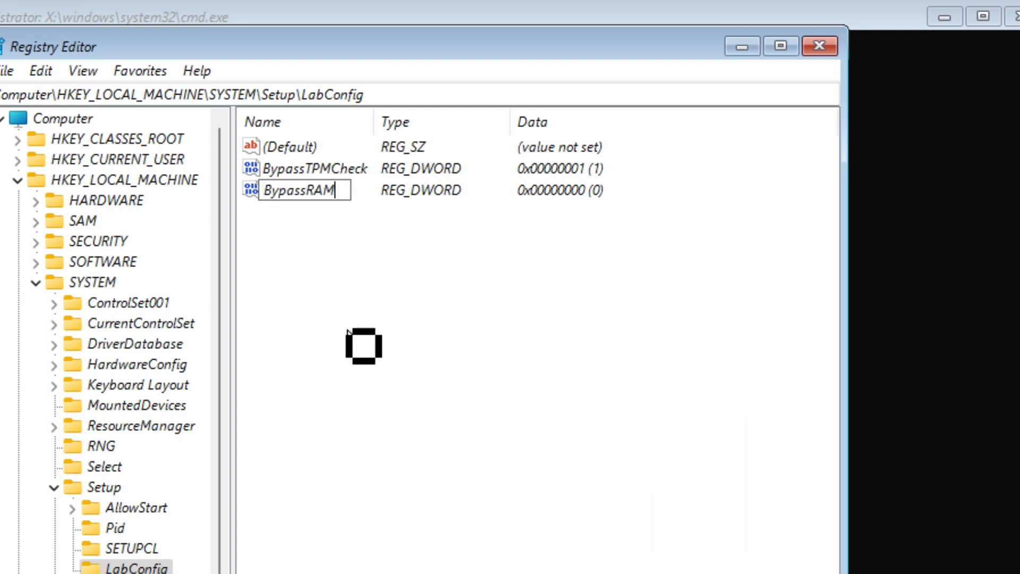
{"action": "double_click", "coordinate": [306, 189]}
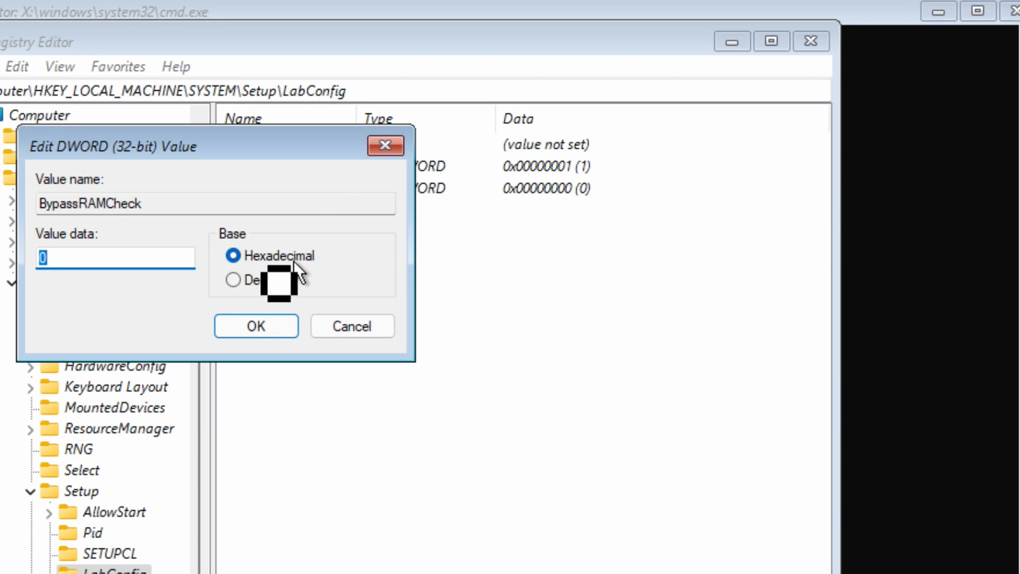
{"action": "type", "text": "1"}
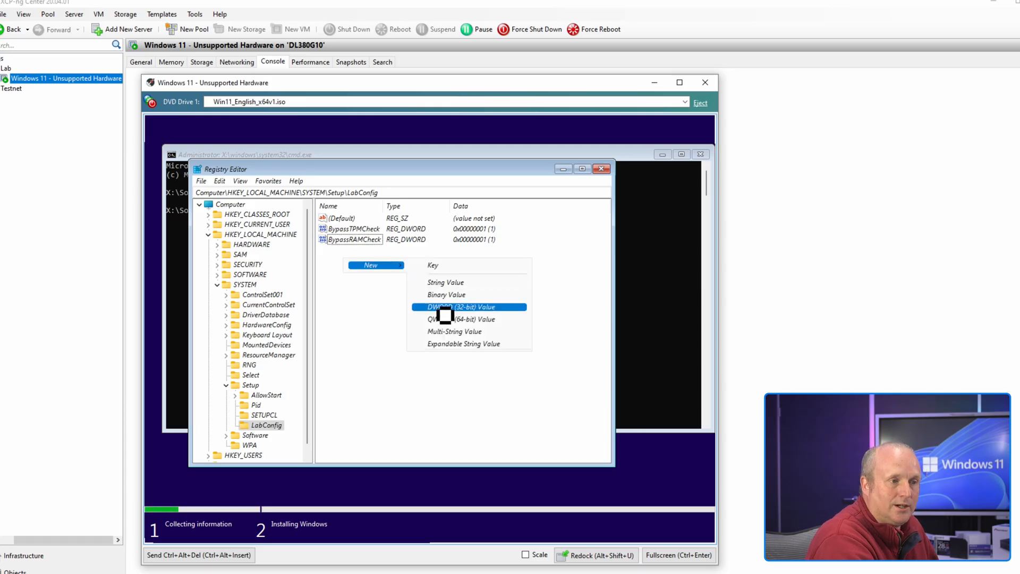
Step: Add a third DWORD value named BypassSecureBoot under LabConfig
{"action": "left_click", "coordinate": [460, 306]}
{"action": "type", "text": "BypassSecu"}
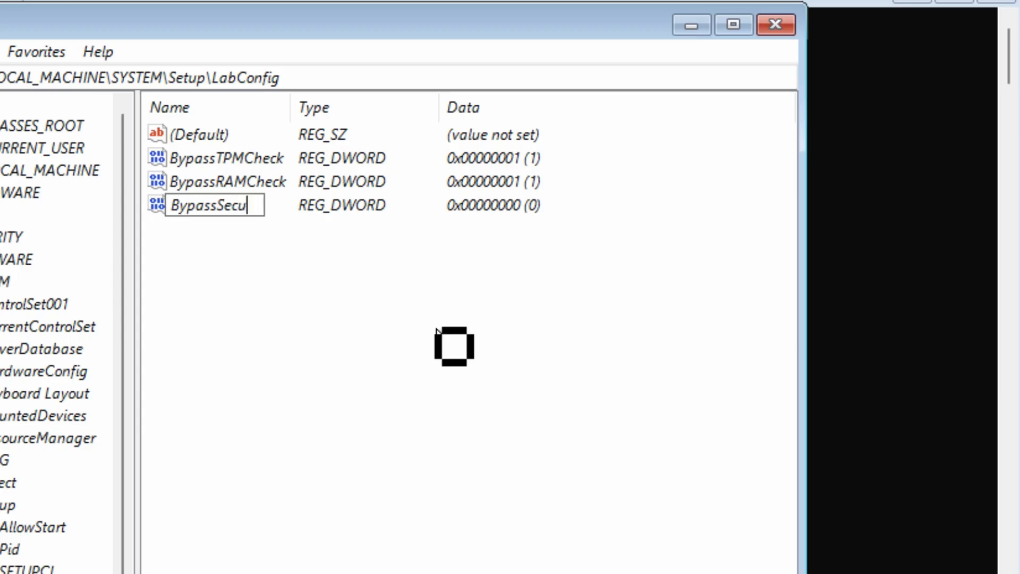
{"action": "type", "text": "reBoot"}
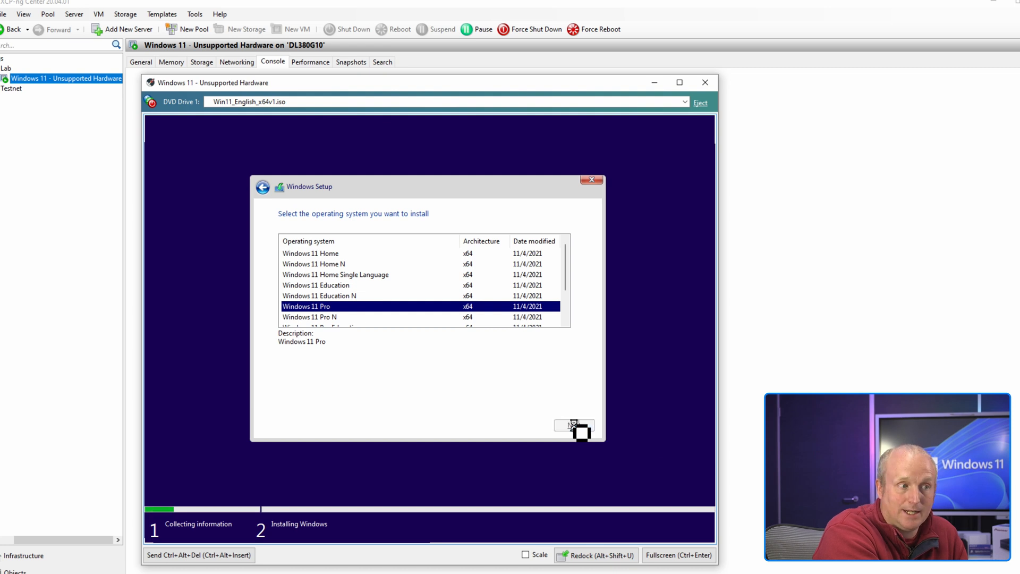
Step: Continue with Windows 11 Pro and accept the Microsoft license terms to reach install-type selection
{"action": "left_click", "coordinate": [573, 425]}
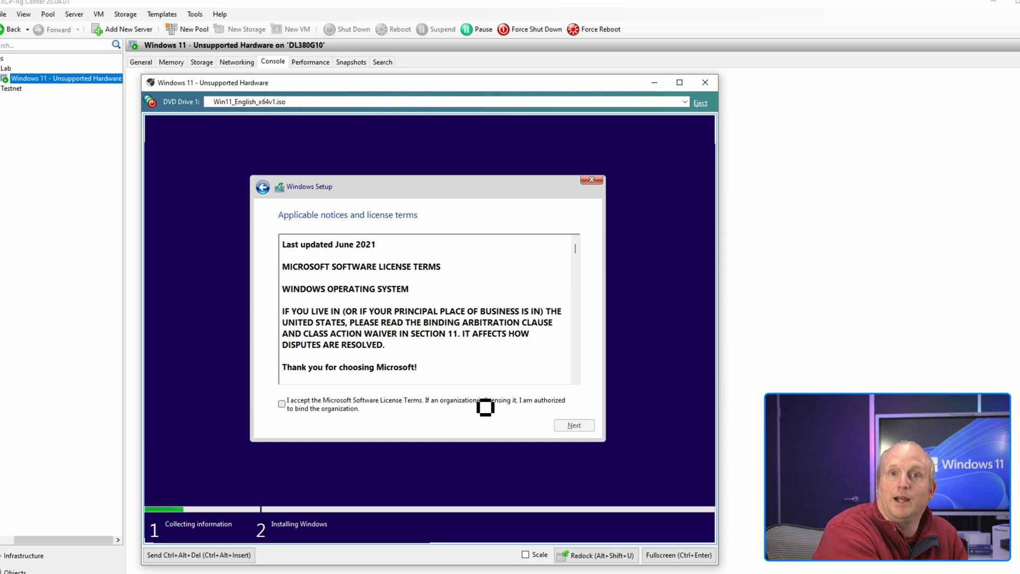
{"action": "left_click", "coordinate": [281, 404]}
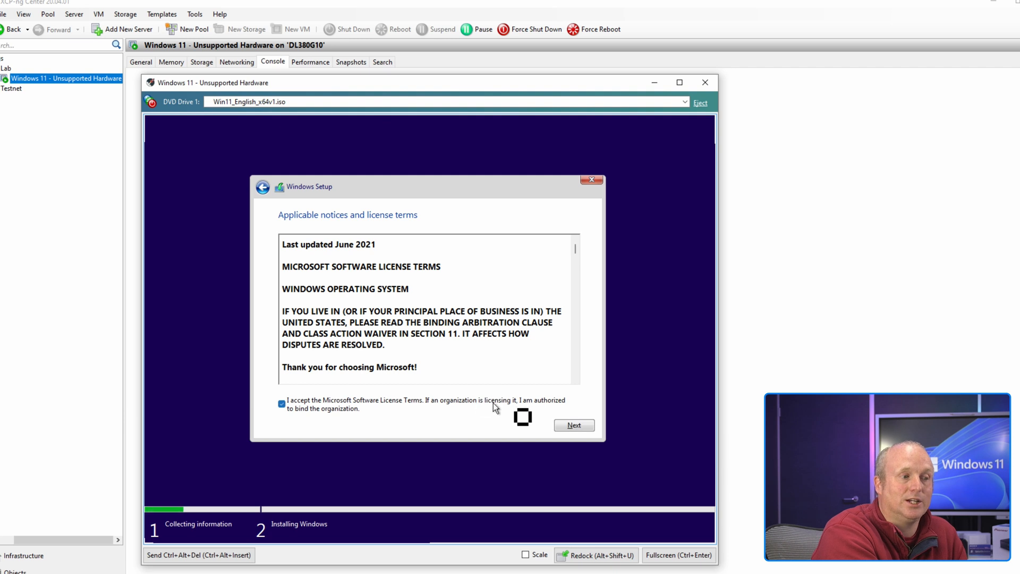
{"action": "left_click", "coordinate": [573, 425]}
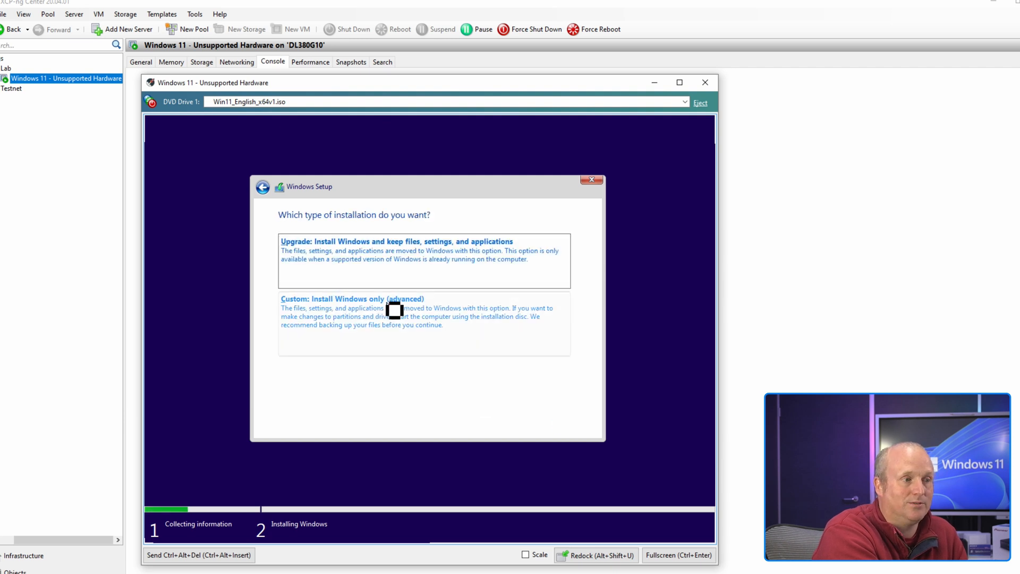